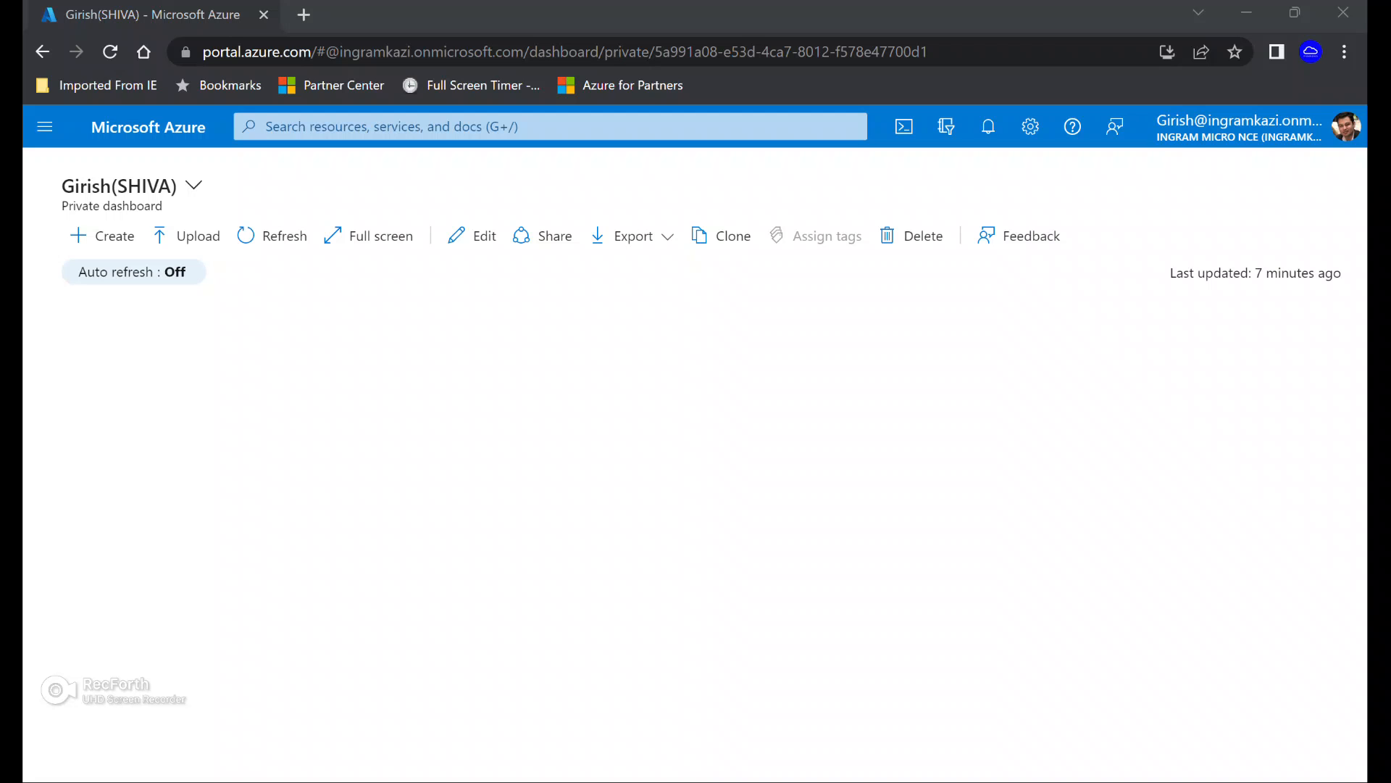
# - Reach the Azure Active Directory overview from the portal navigation menu
pyautogui.click(45, 126)
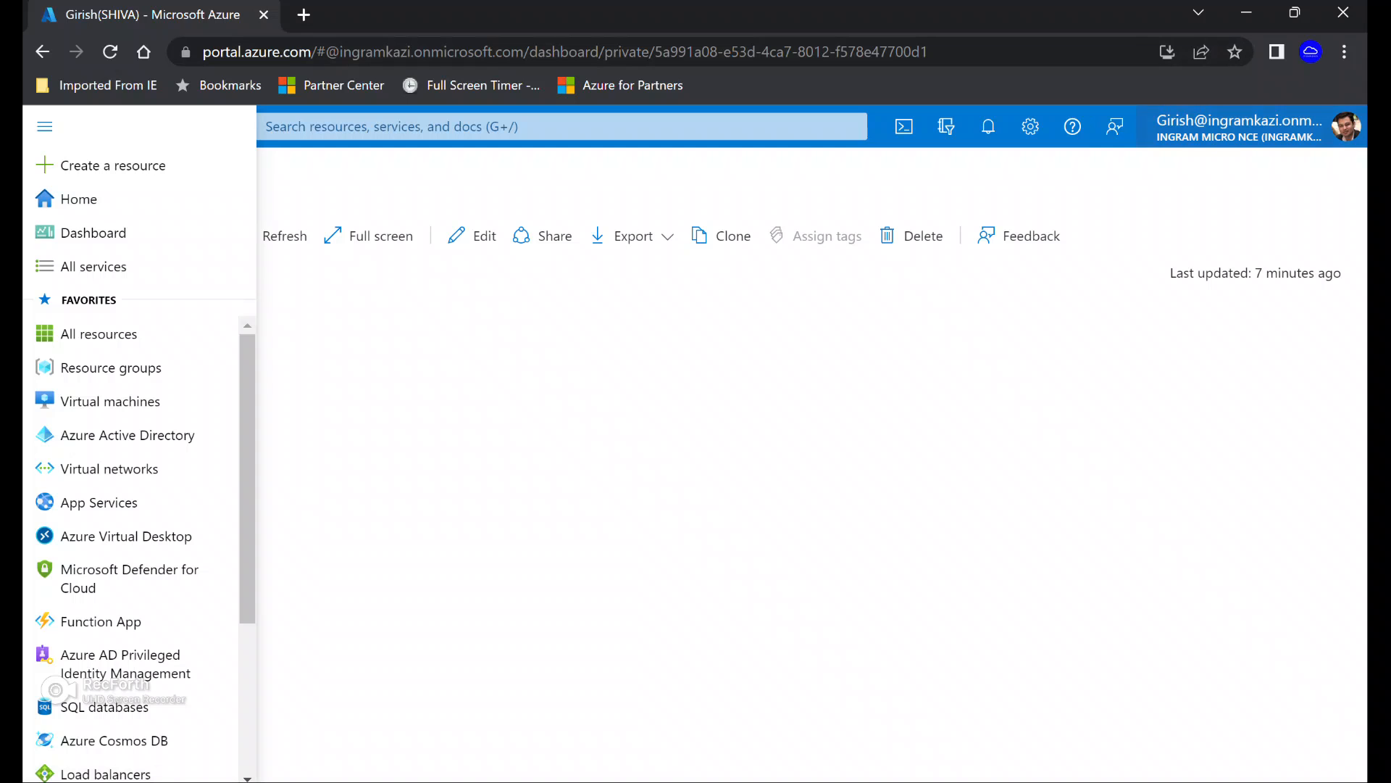
pyautogui.click(126, 435)
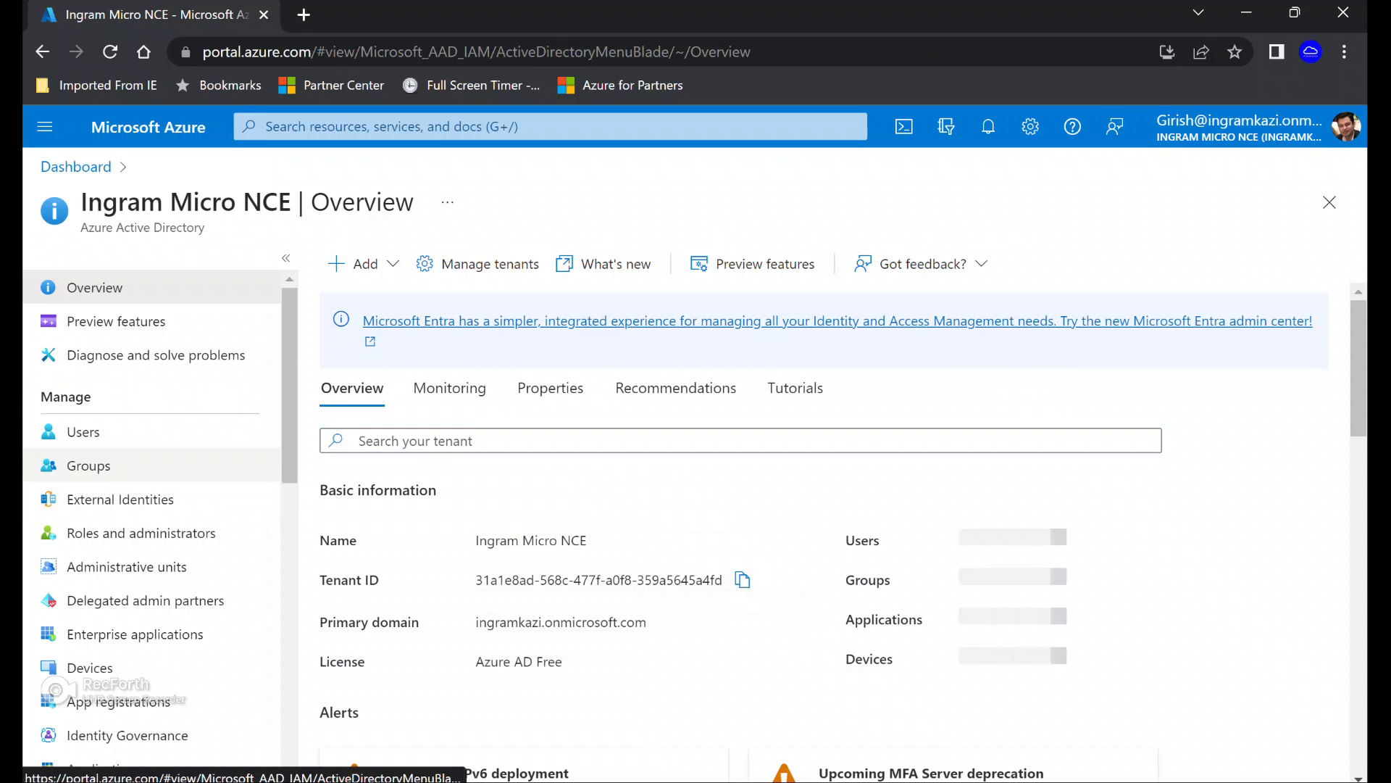
# - Show the Users list with all eight tenant accounts
pyautogui.click(83, 432)
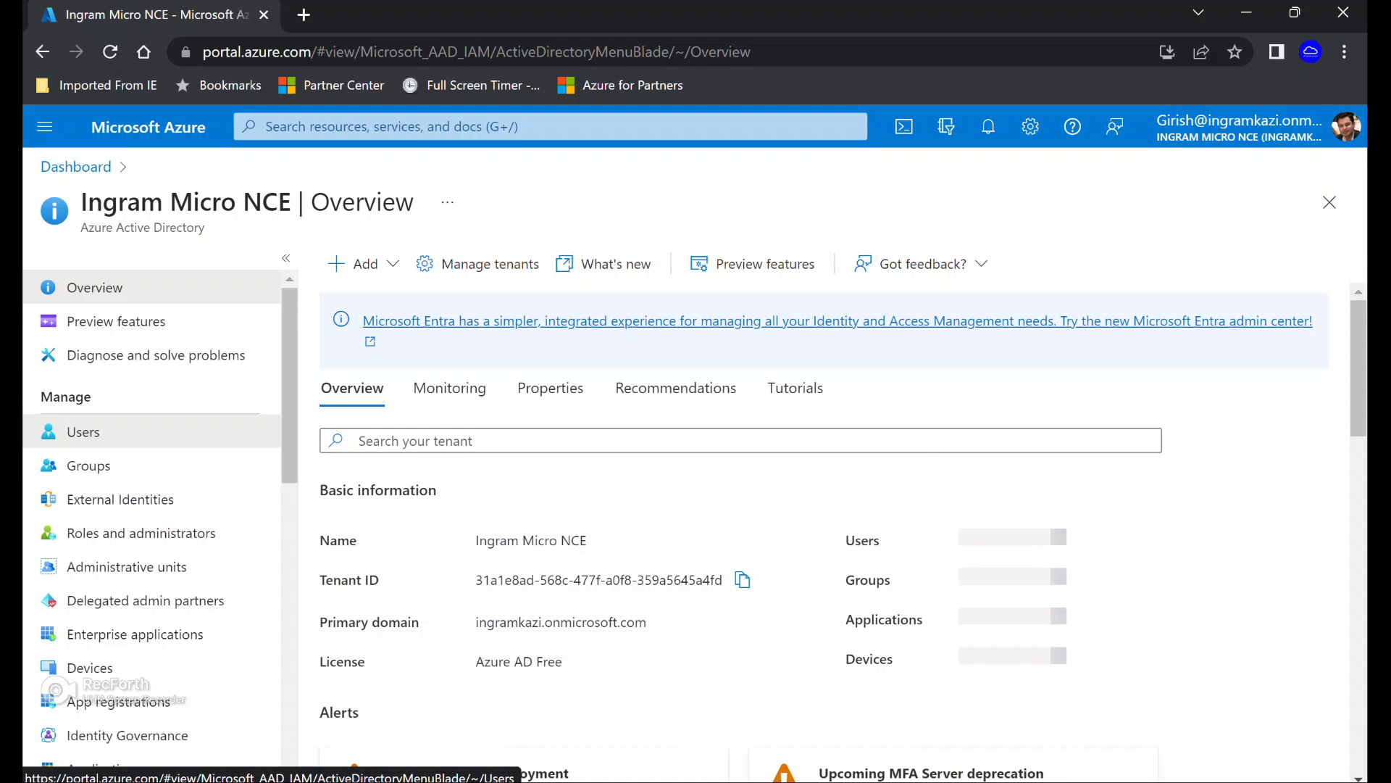
pyautogui.click(83, 431)
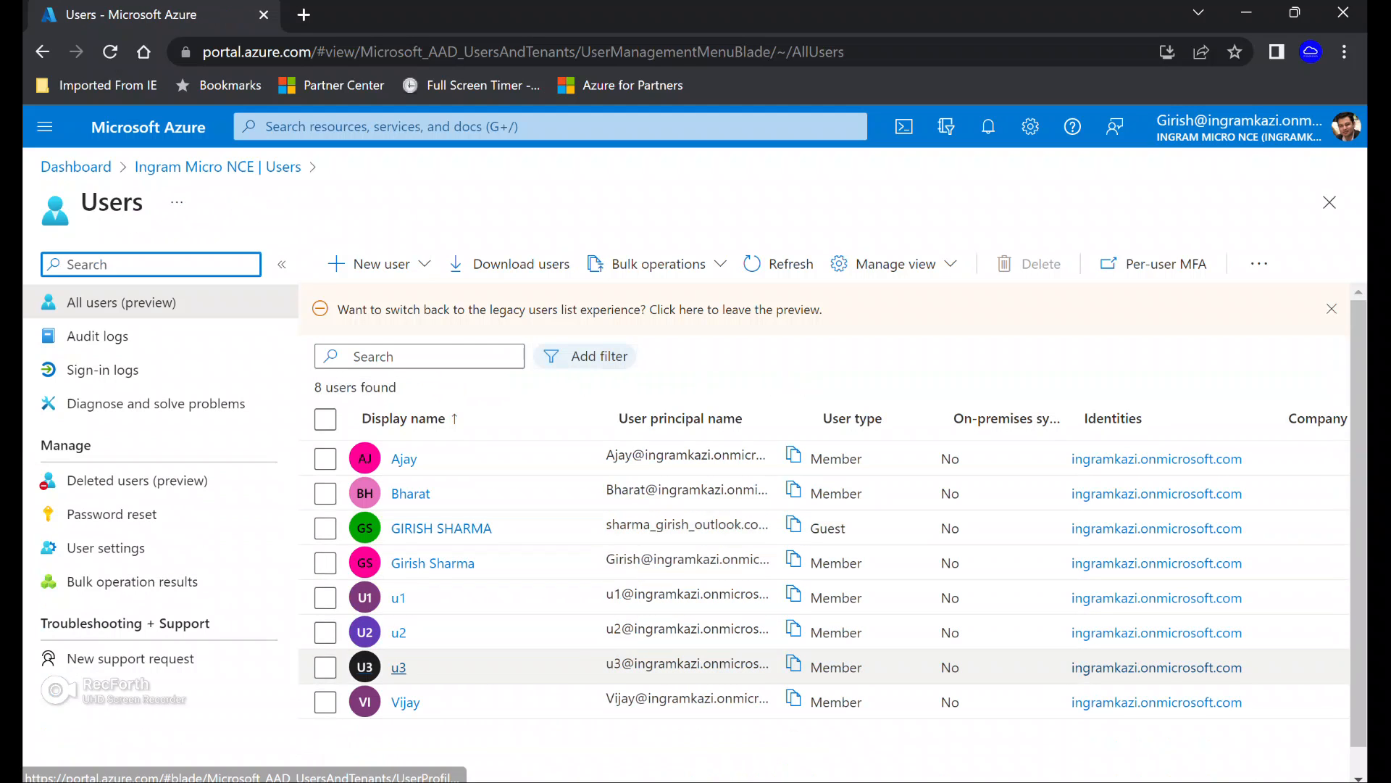
pyautogui.moveTo(406, 701)
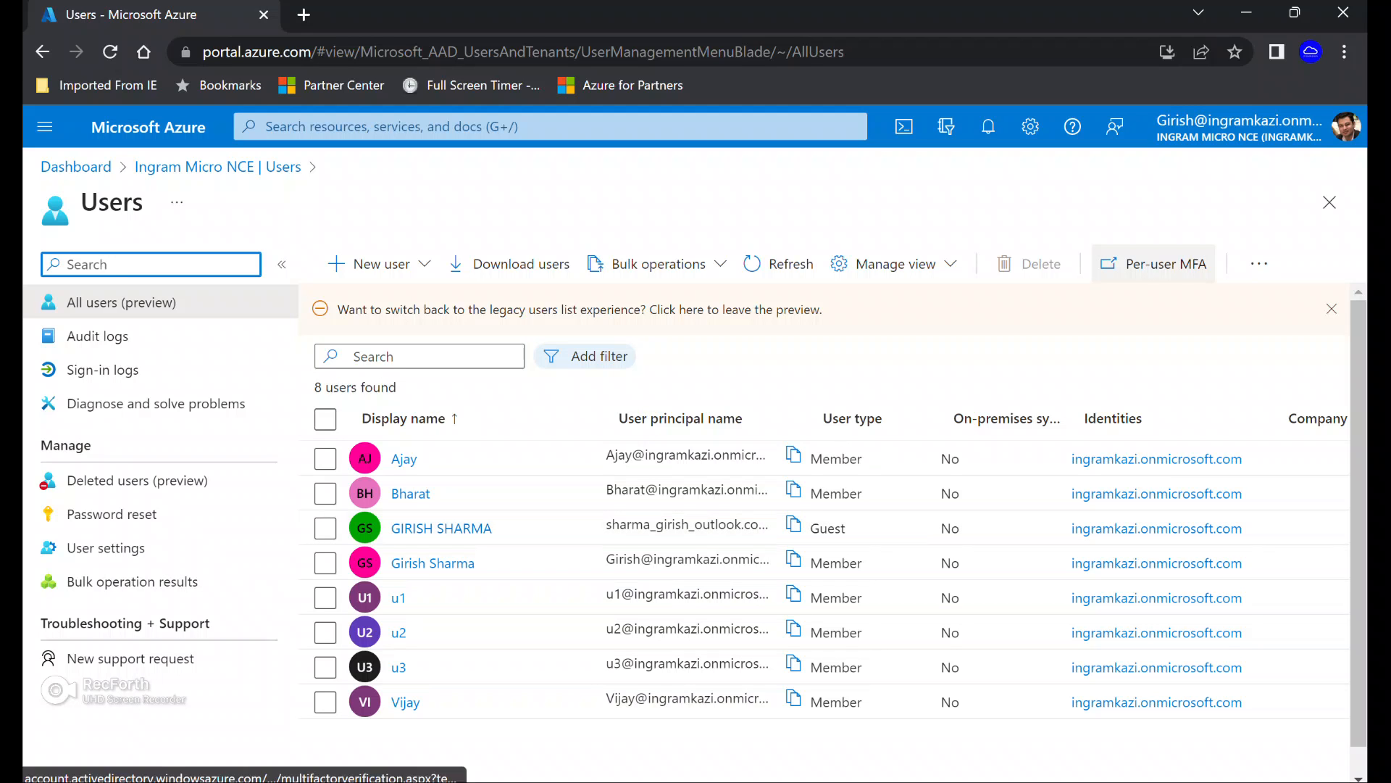
# - Enable per-user MFA for Vijay, the last listed user, then return to the Azure Users tab
pyautogui.click(1152, 263)
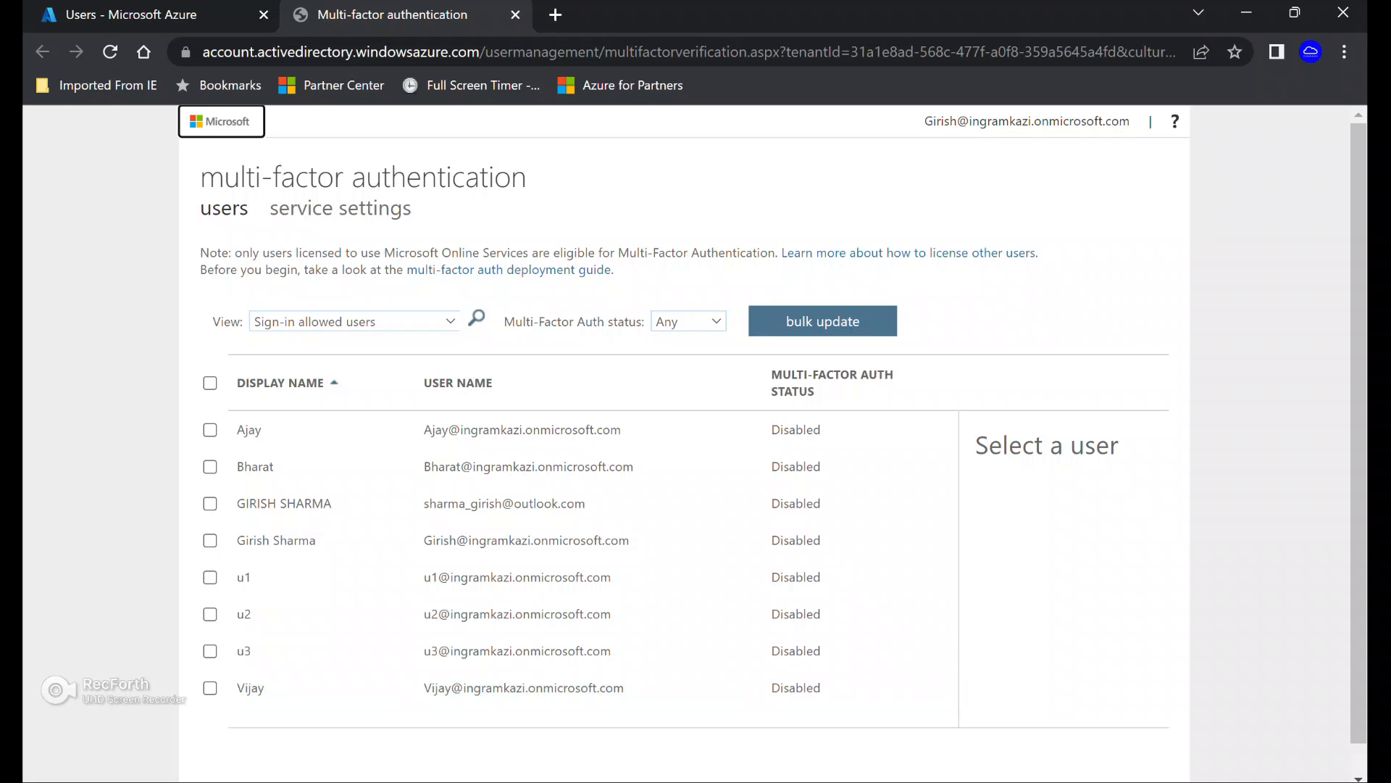
pyautogui.click(208, 687)
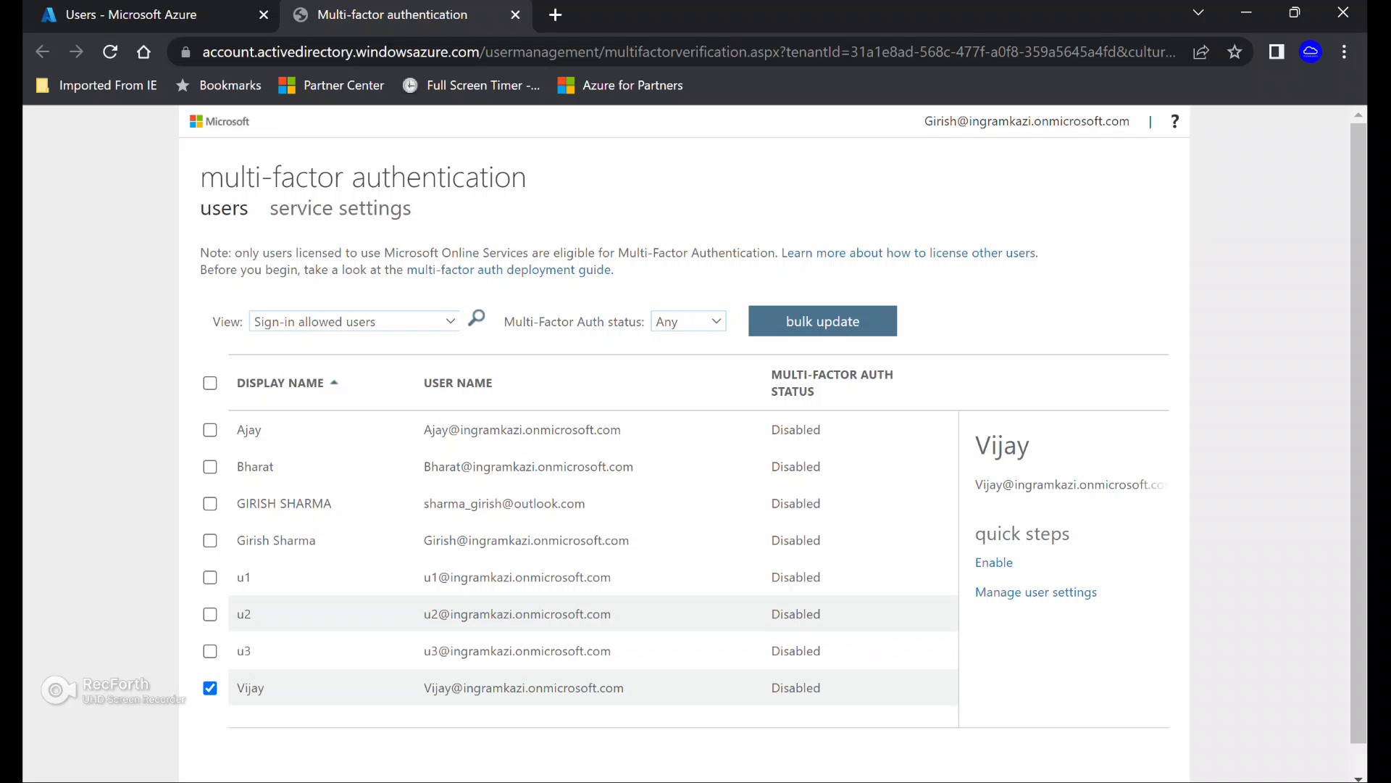
pyautogui.click(994, 562)
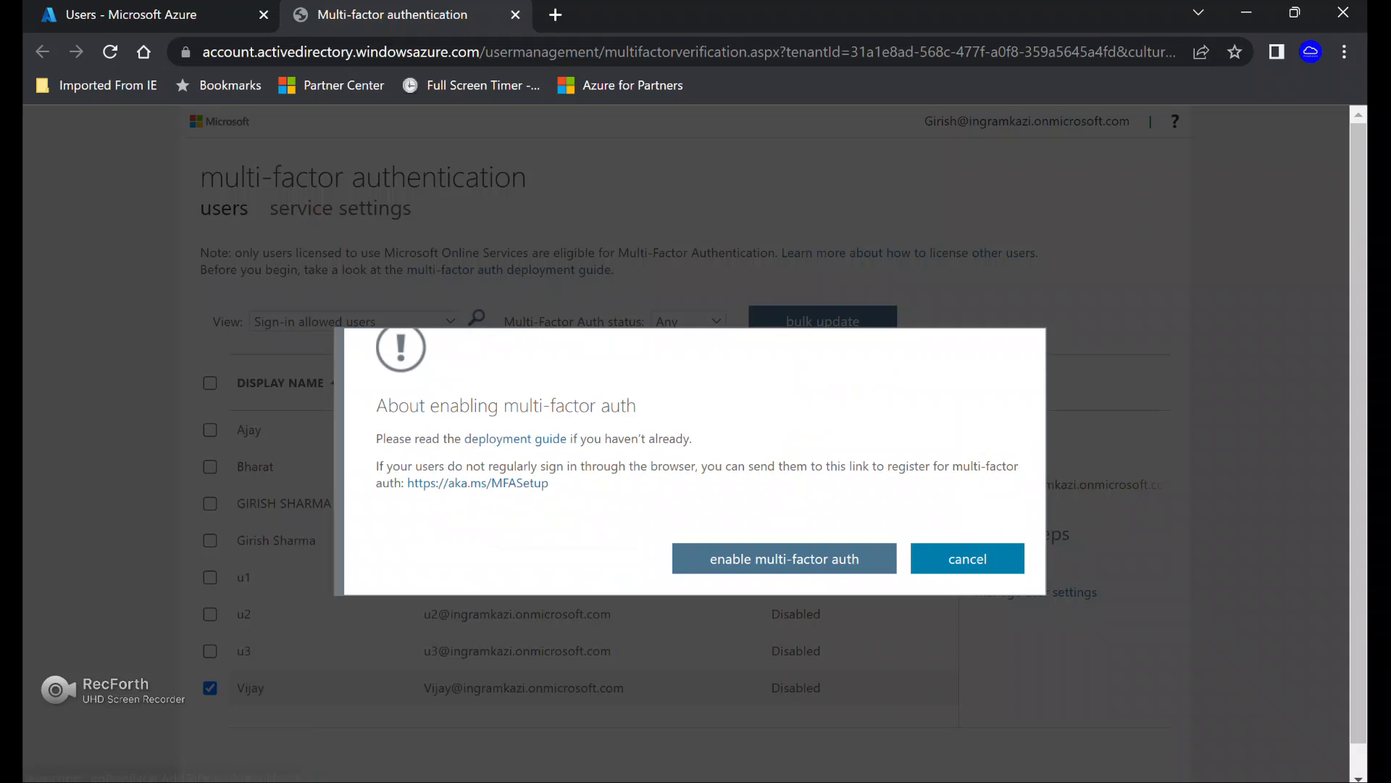
pyautogui.click(782, 558)
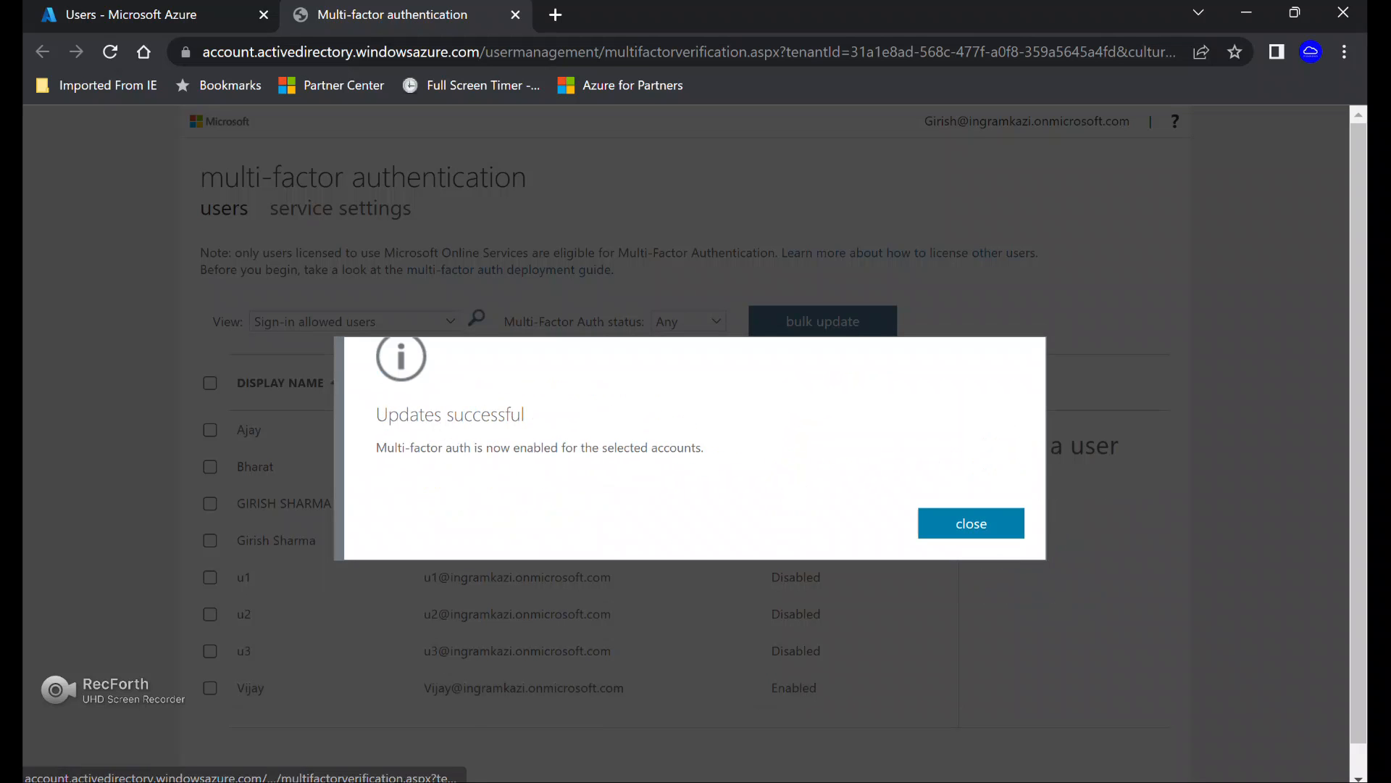
pyautogui.click(969, 523)
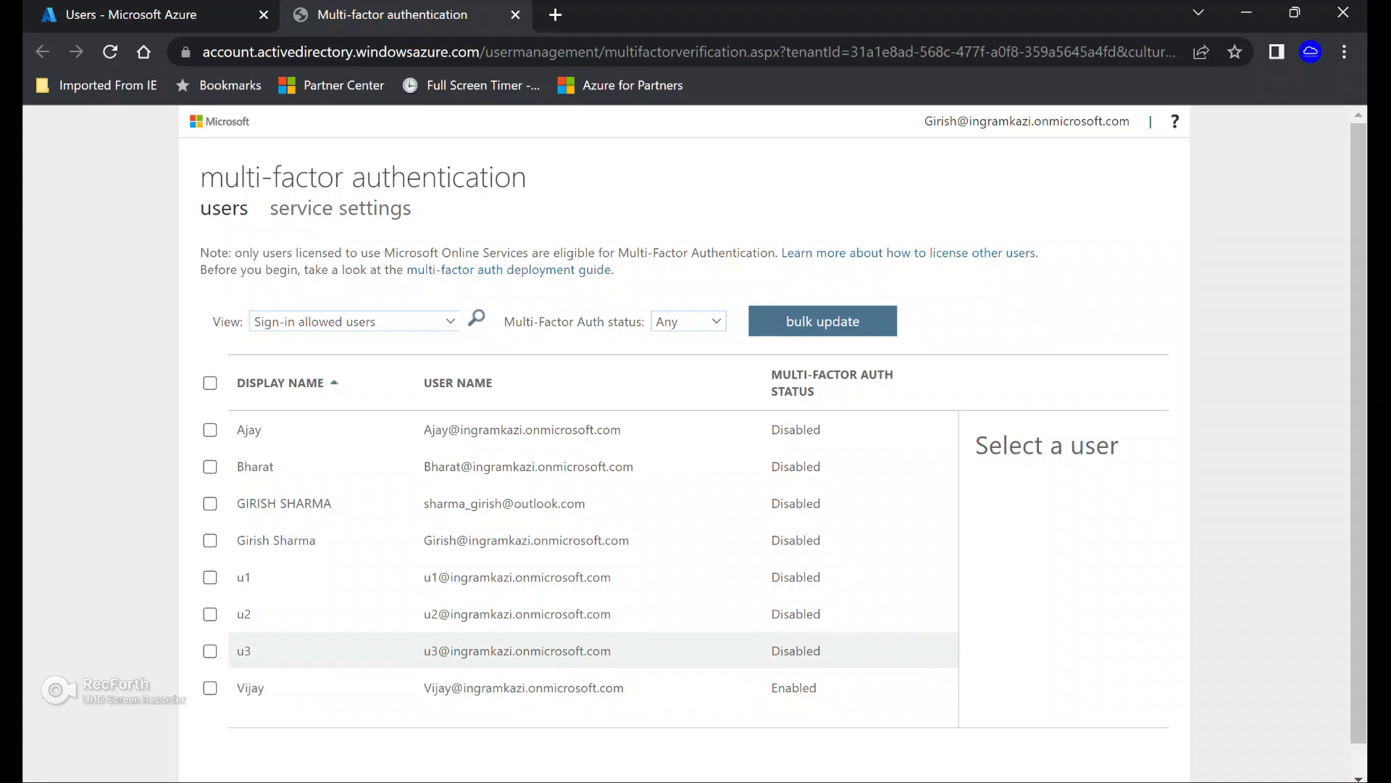
pyautogui.click(133, 15)
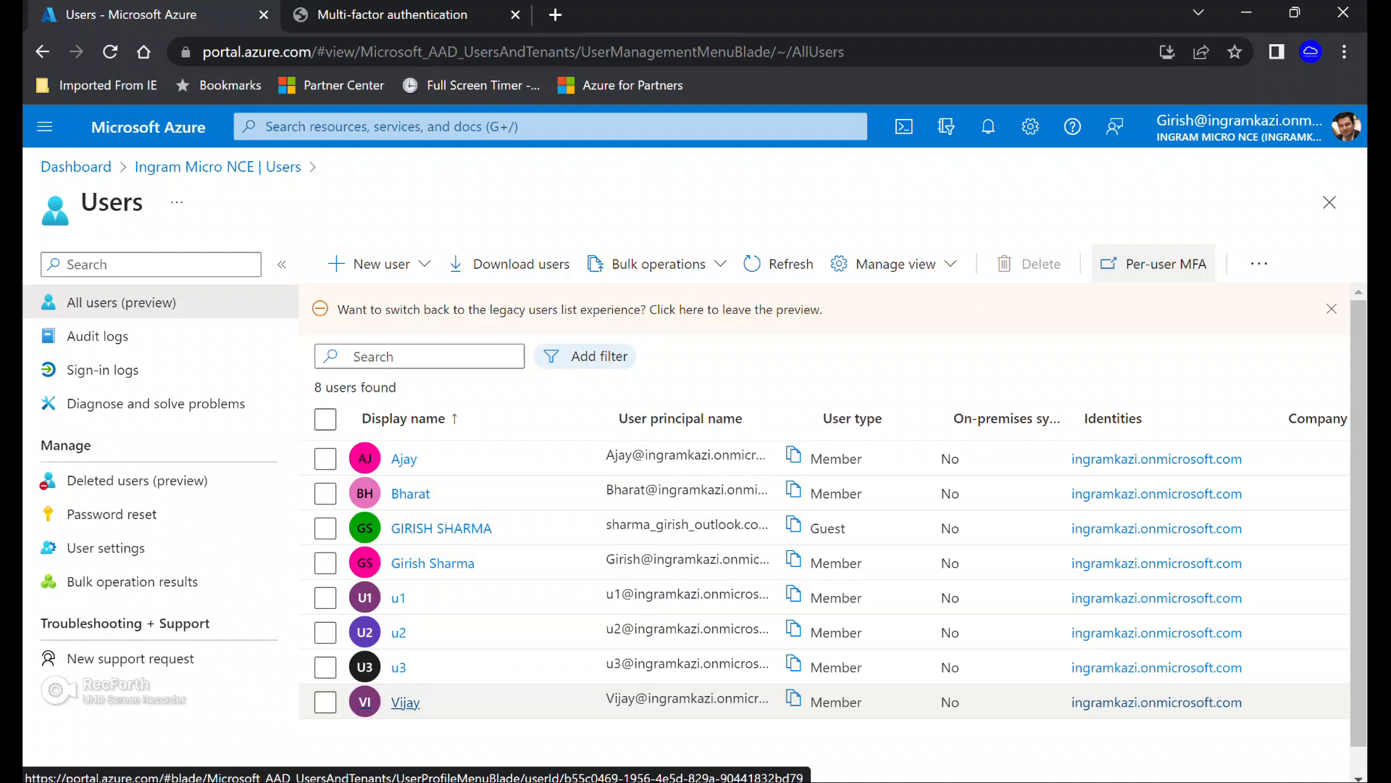
# - Add a +1 phone number to Vijay's authentication methods and save it
pyautogui.click(406, 701)
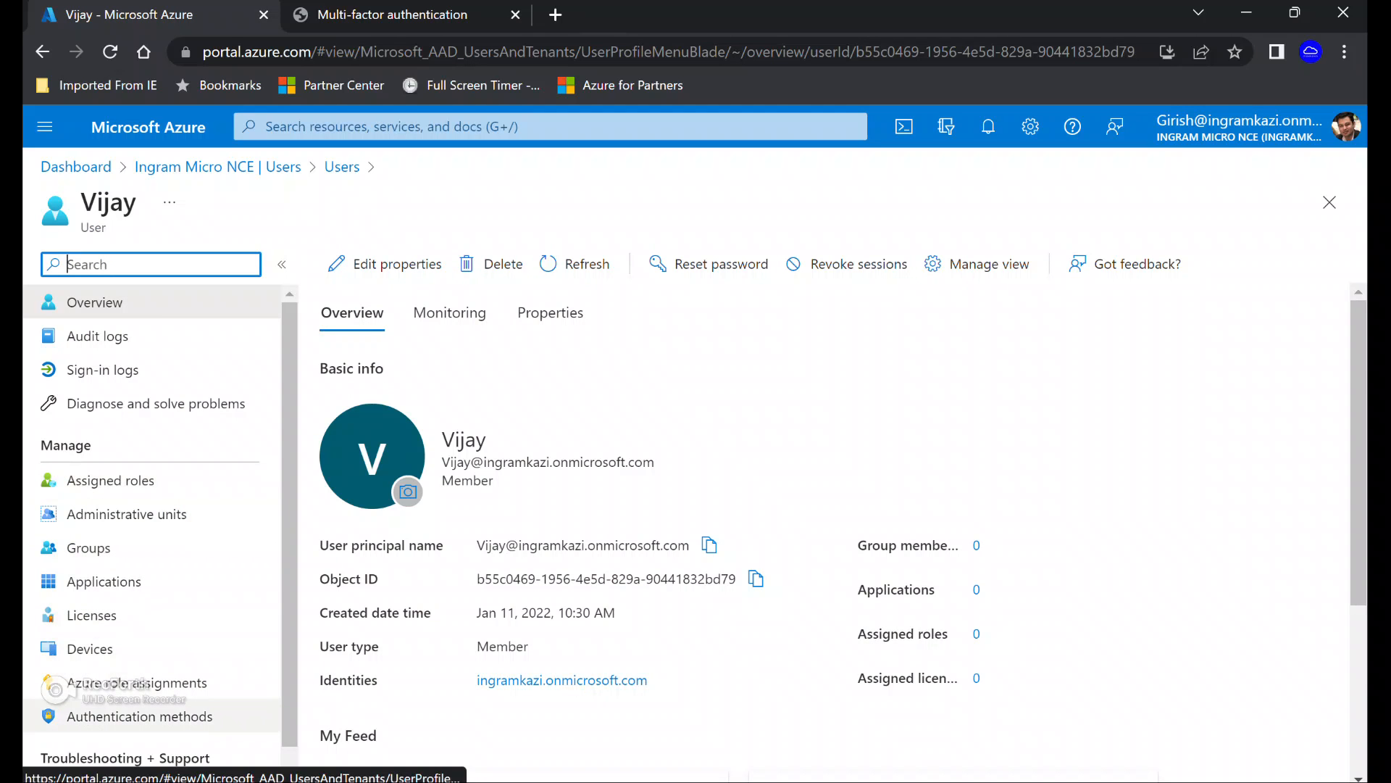
pyautogui.click(139, 716)
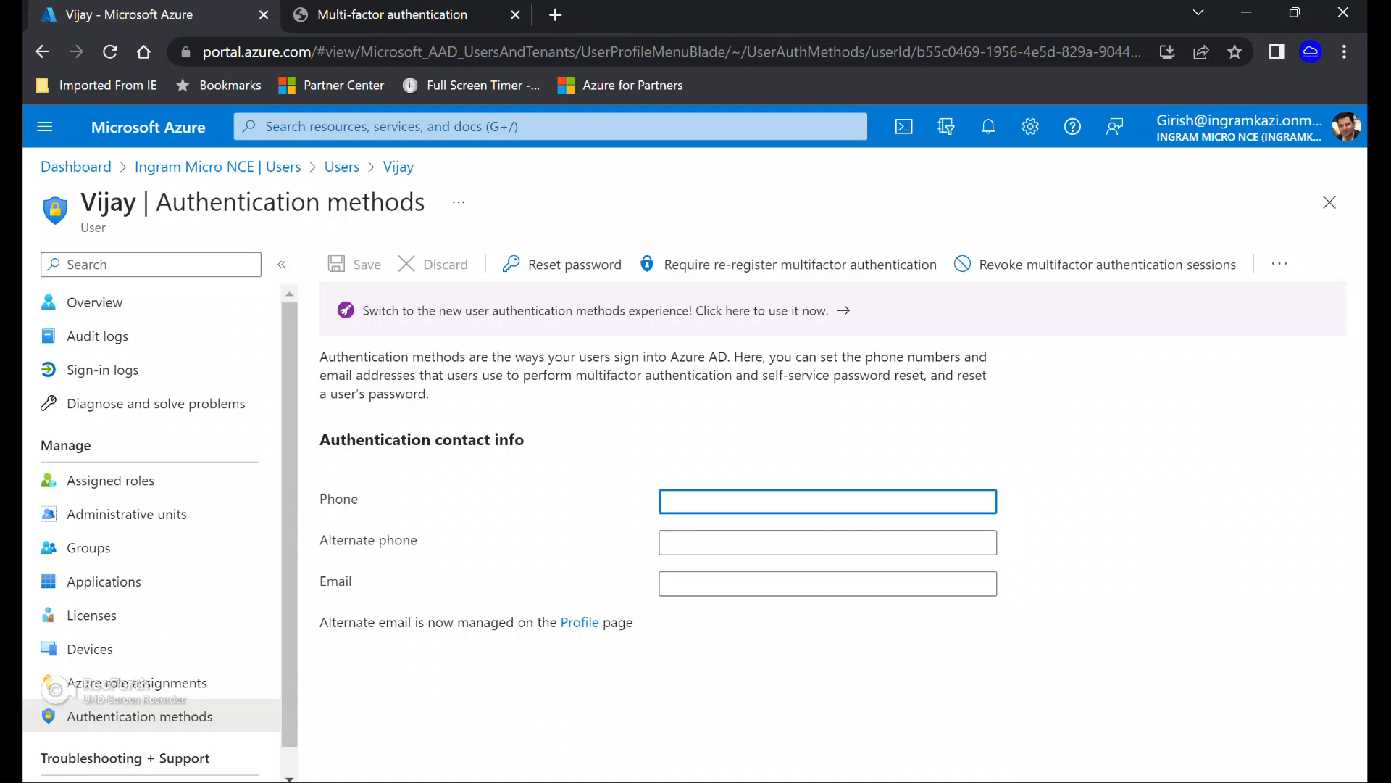
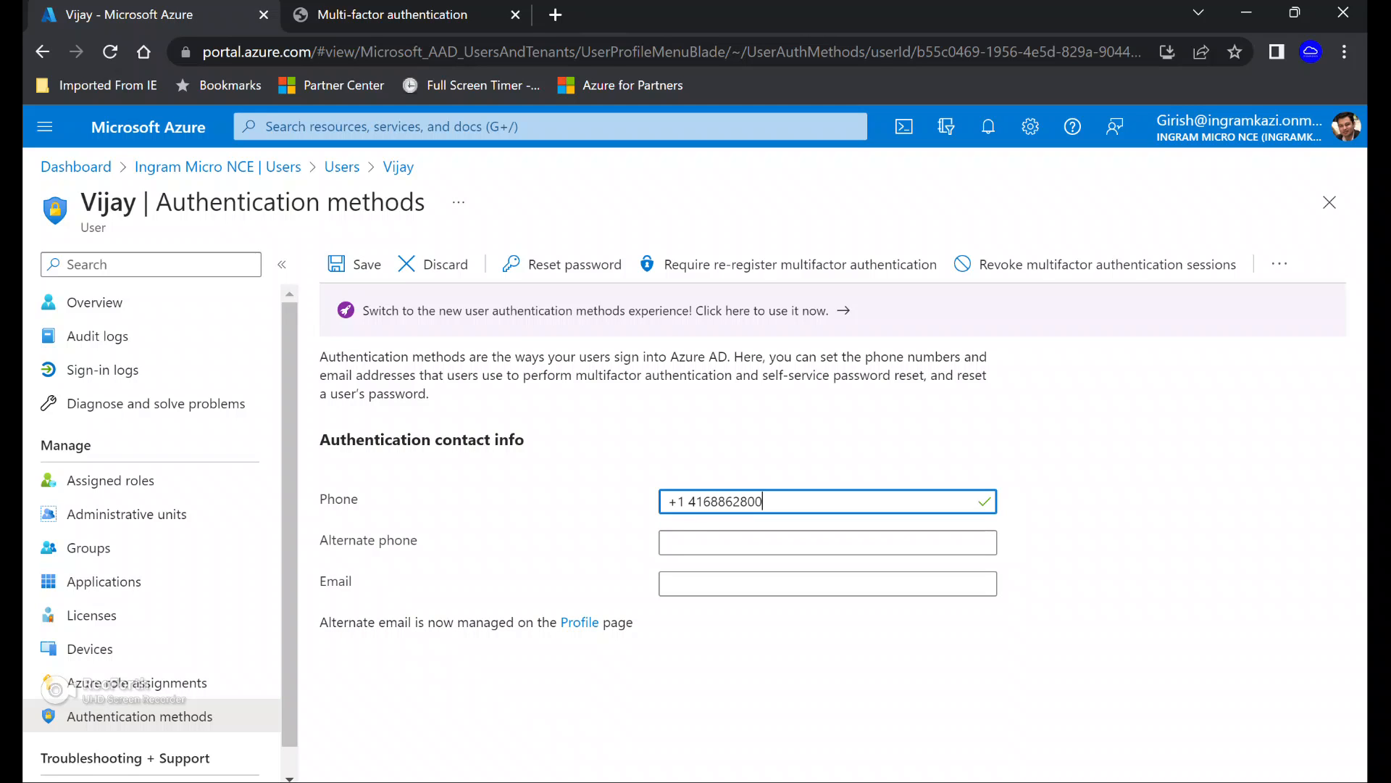
pyautogui.click(354, 263)
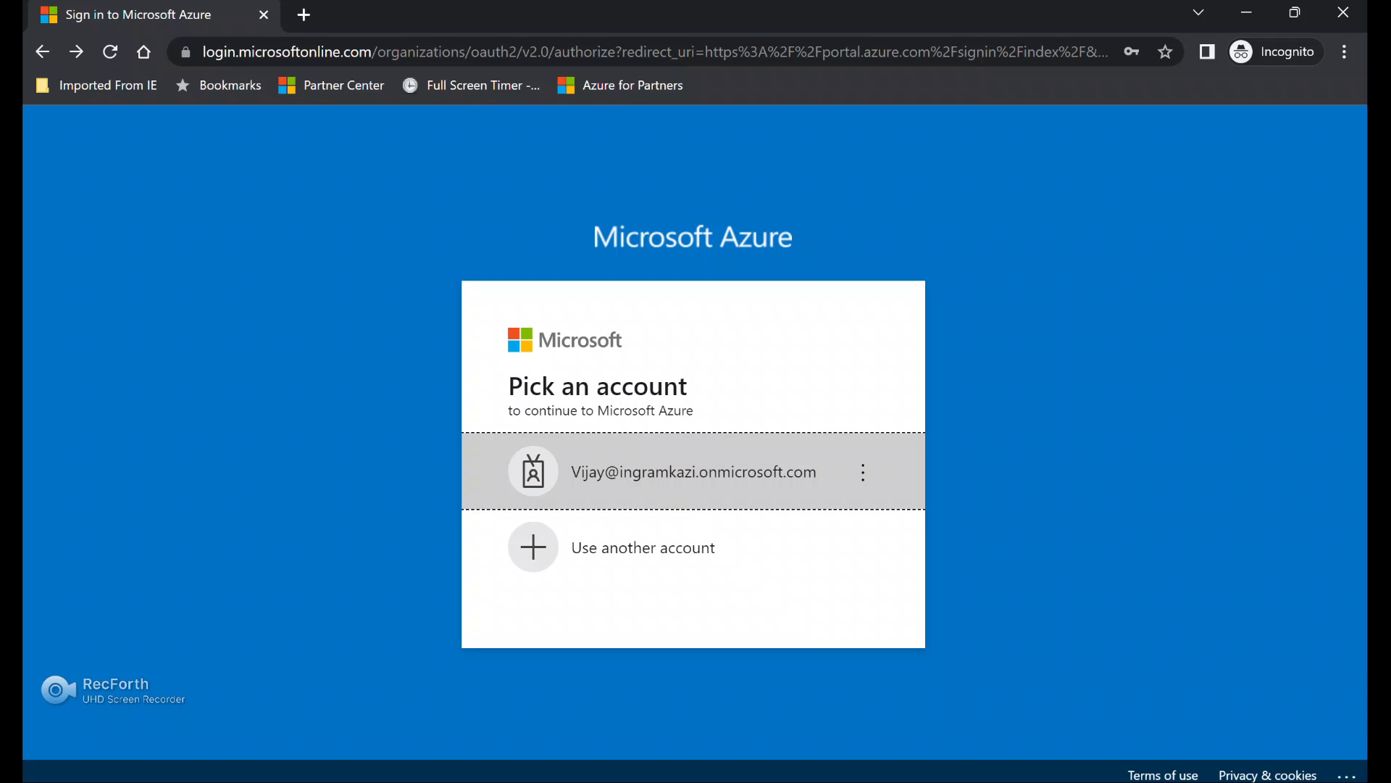
# - Sign in as Vijay with the password and verify with the texted SMS code
pyautogui.click(694, 471)
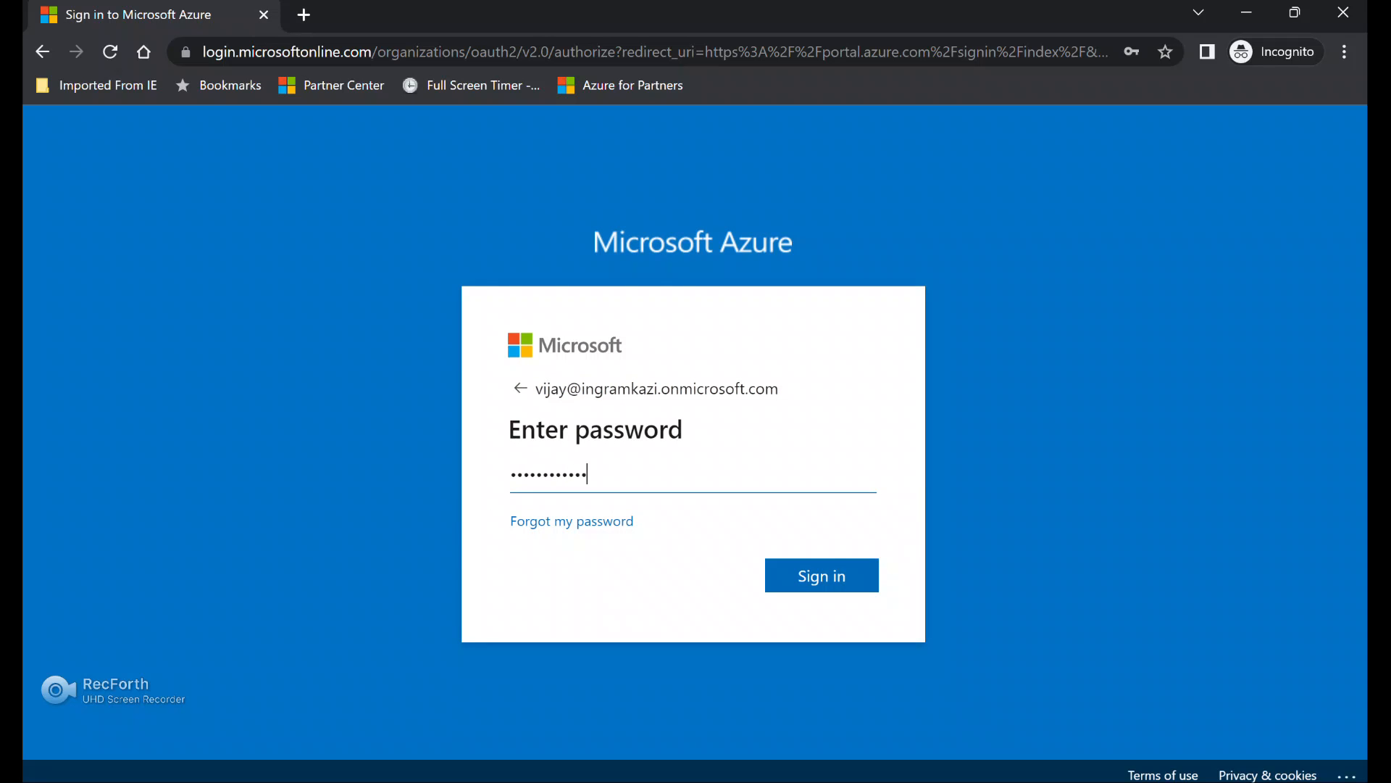
pyautogui.click(820, 575)
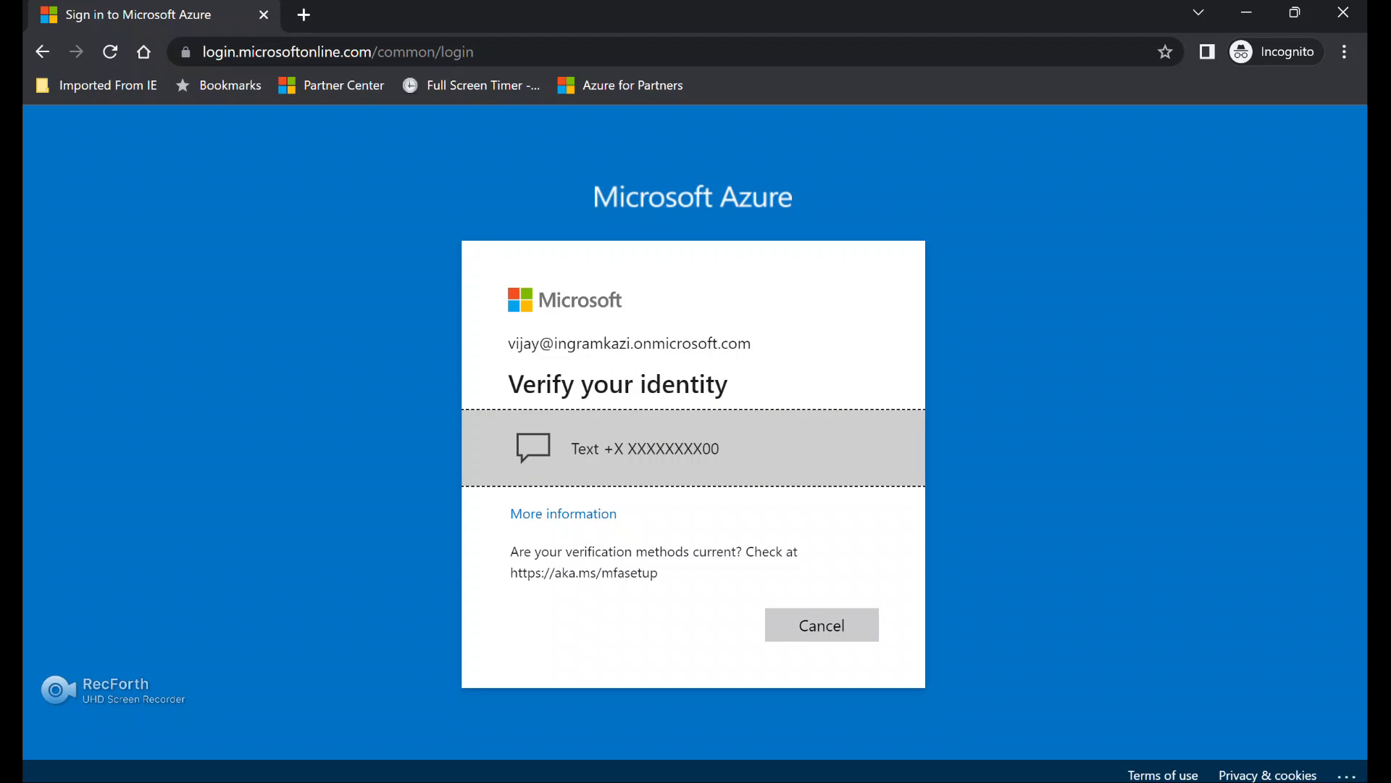
pyautogui.click(693, 448)
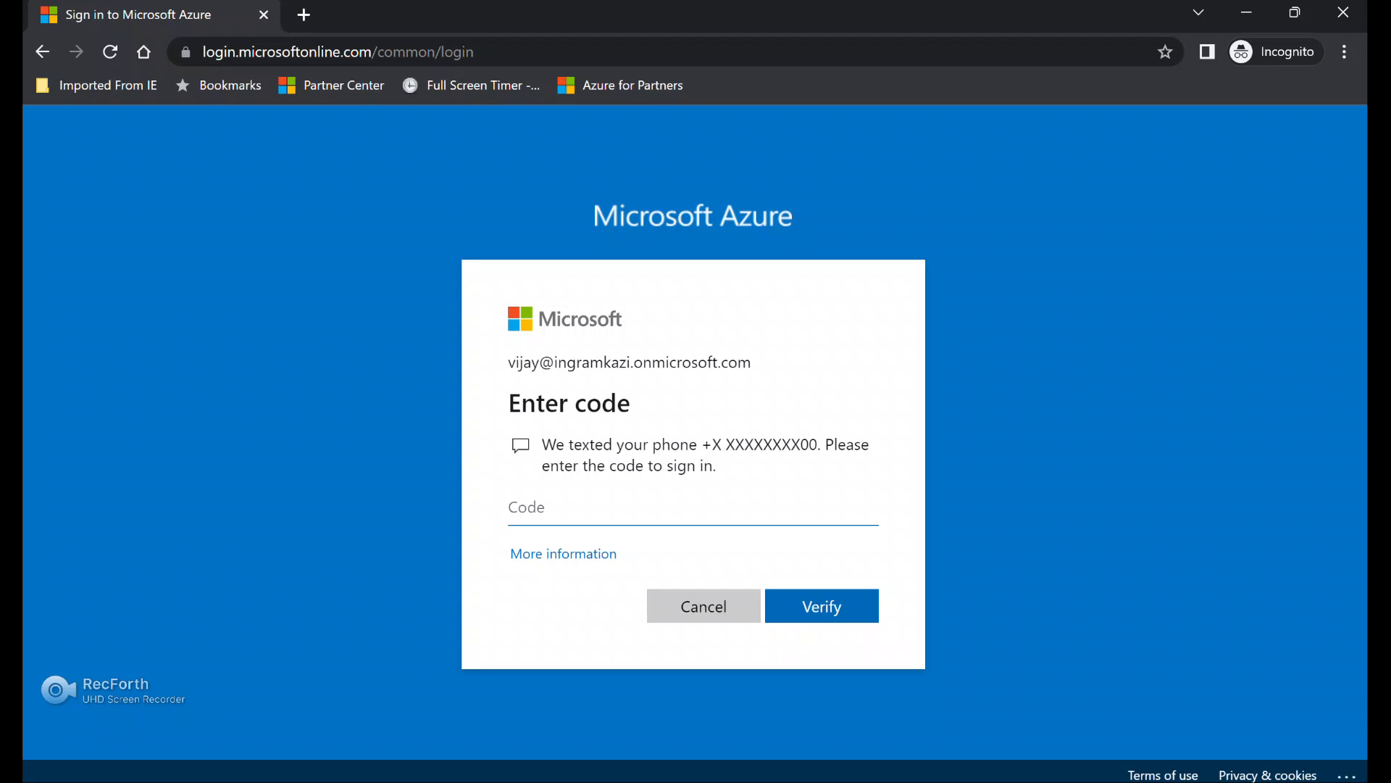
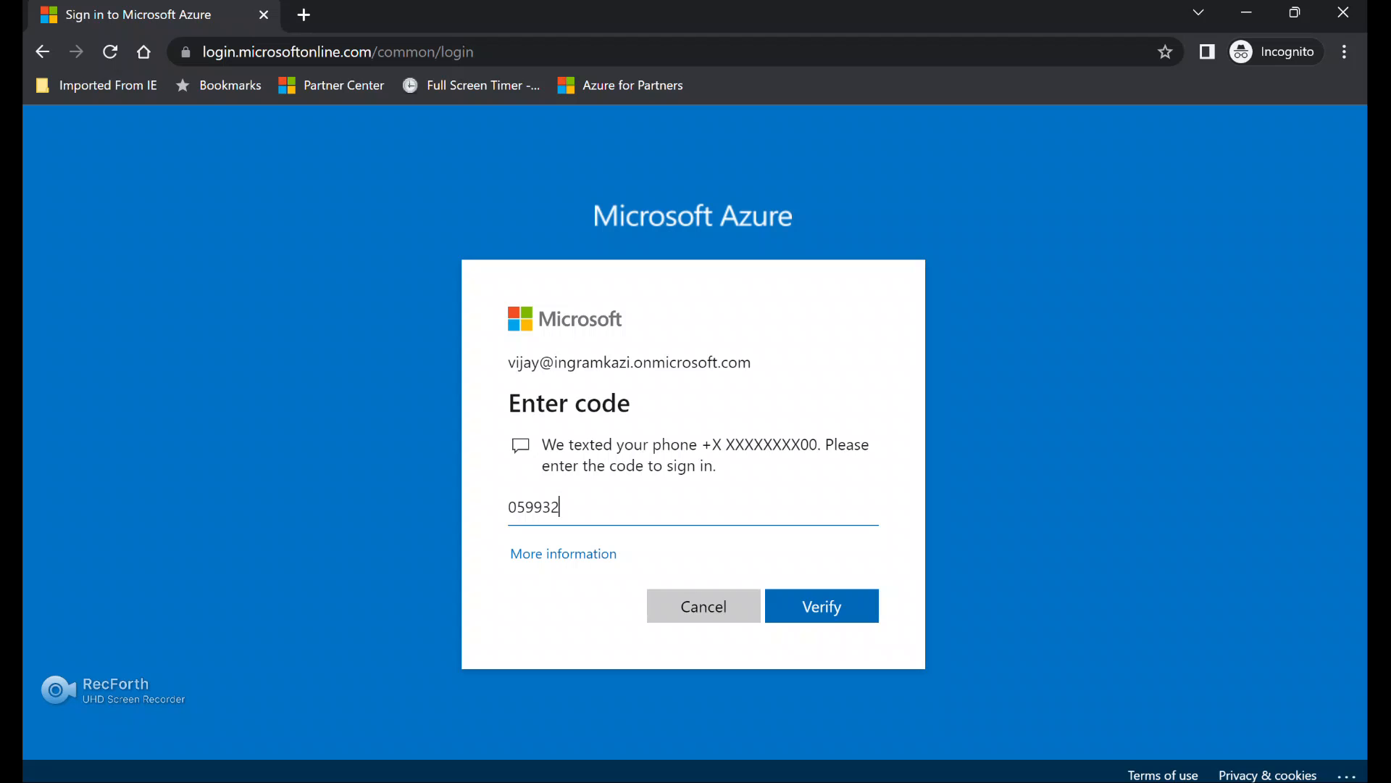
pyautogui.click(820, 606)
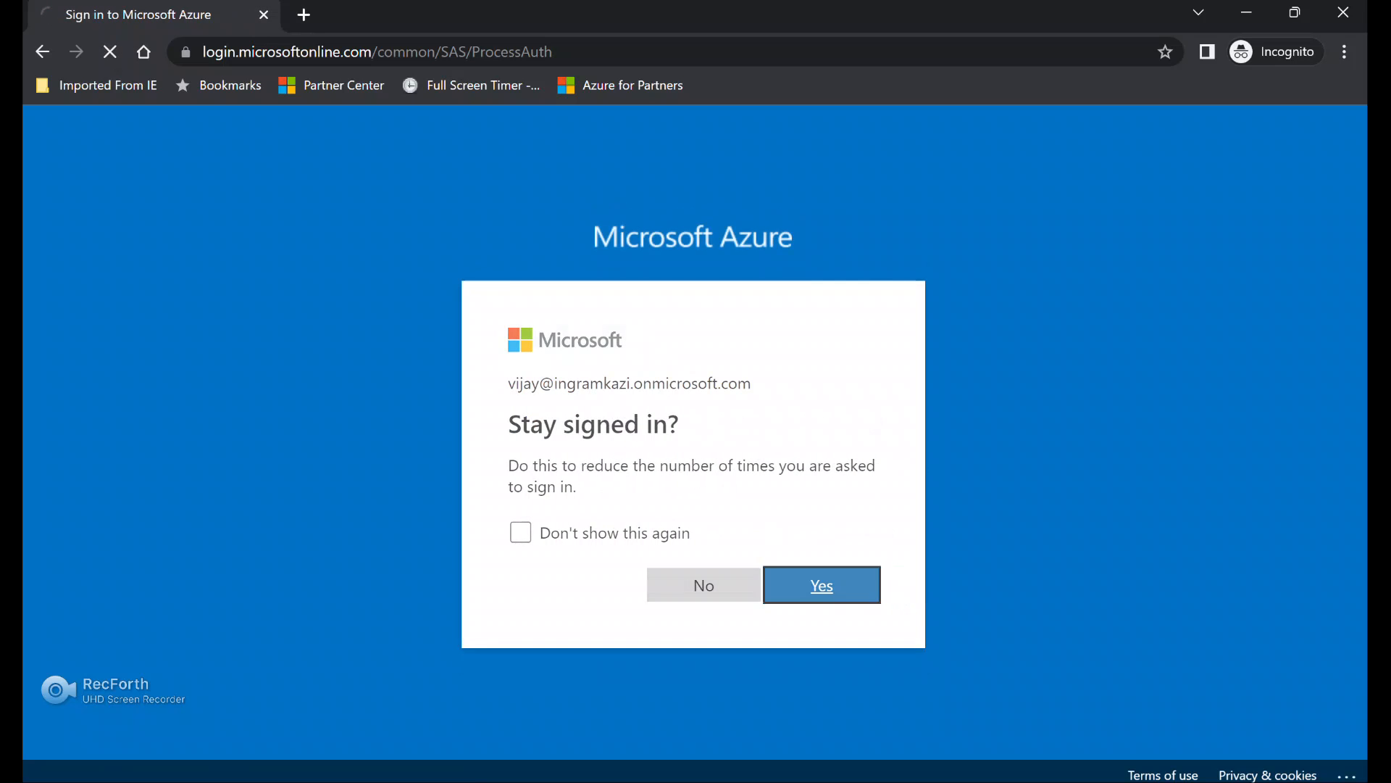
# - Stay signed in to reach the portal home and start opening SQL databases
pyautogui.click(820, 584)
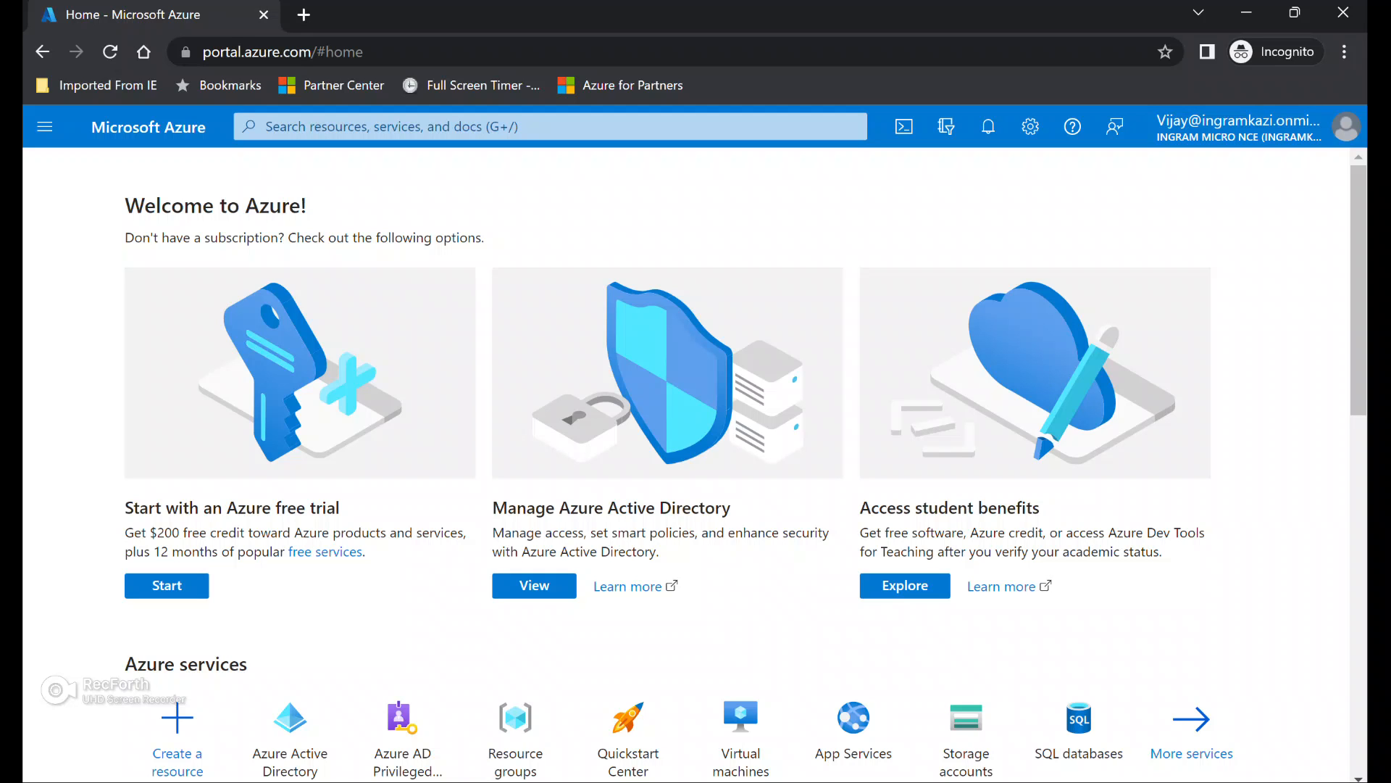
pyautogui.moveTo(1077, 727)
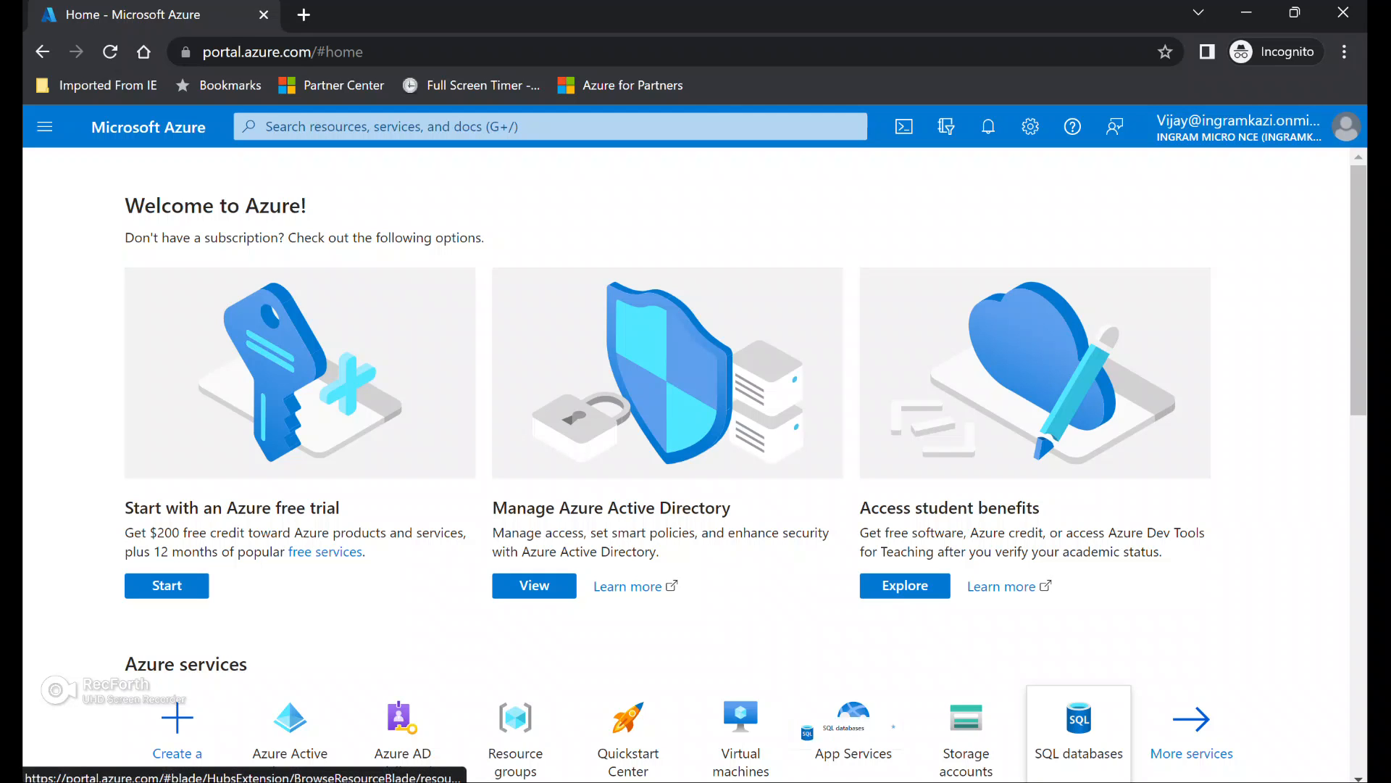
pyautogui.click(1076, 719)
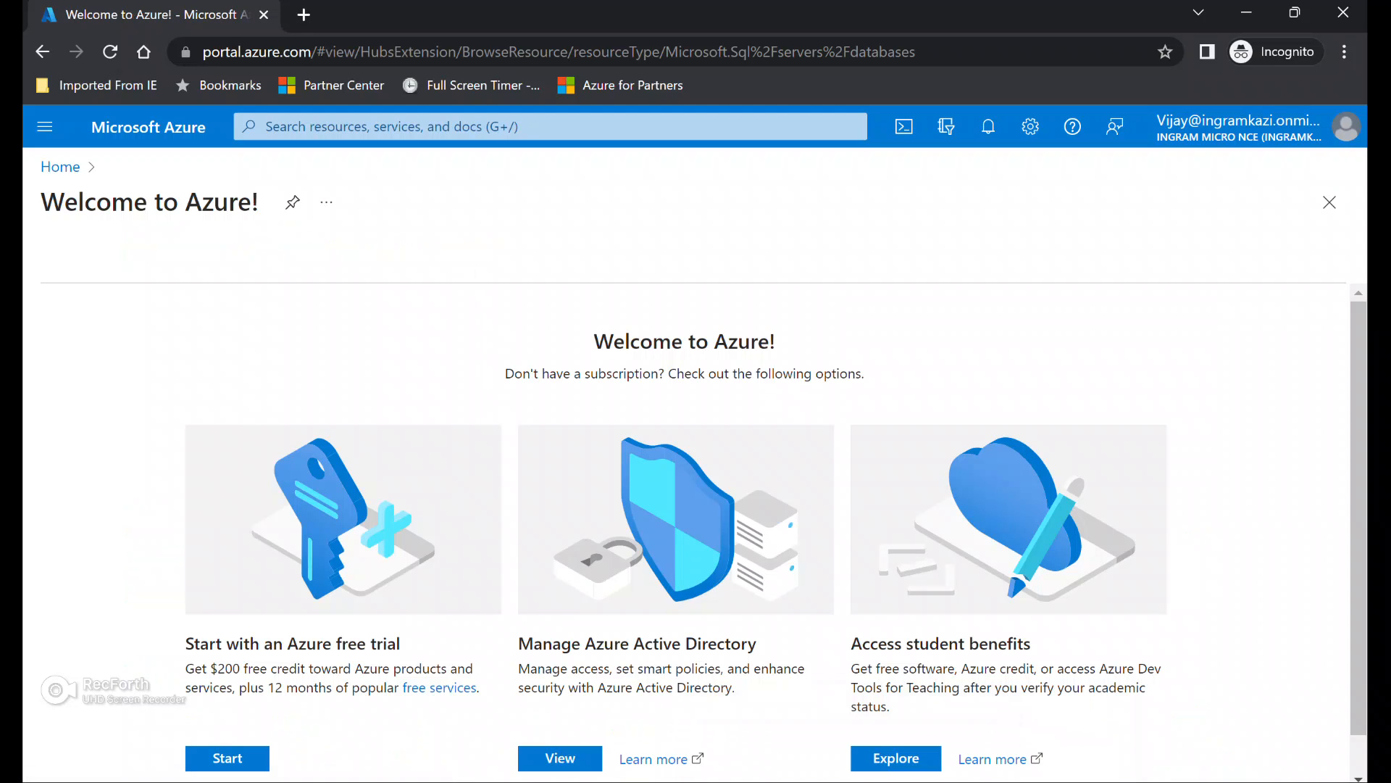